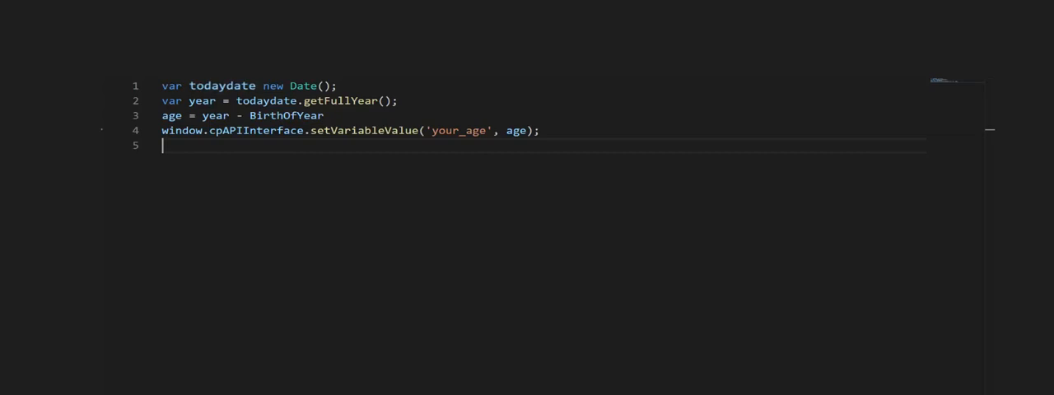
- Insert '=' so the first line reads var todaydate= new Date();
text(=)
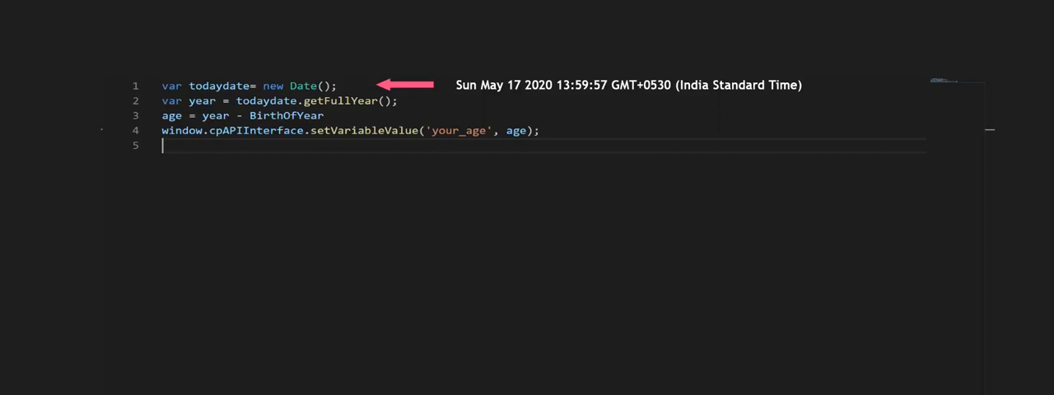
double_click(349, 101)
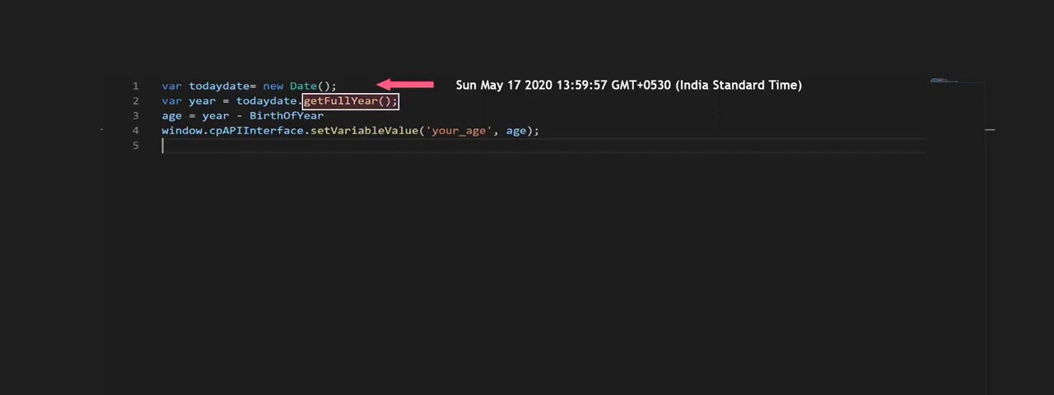
double_click(201, 100)
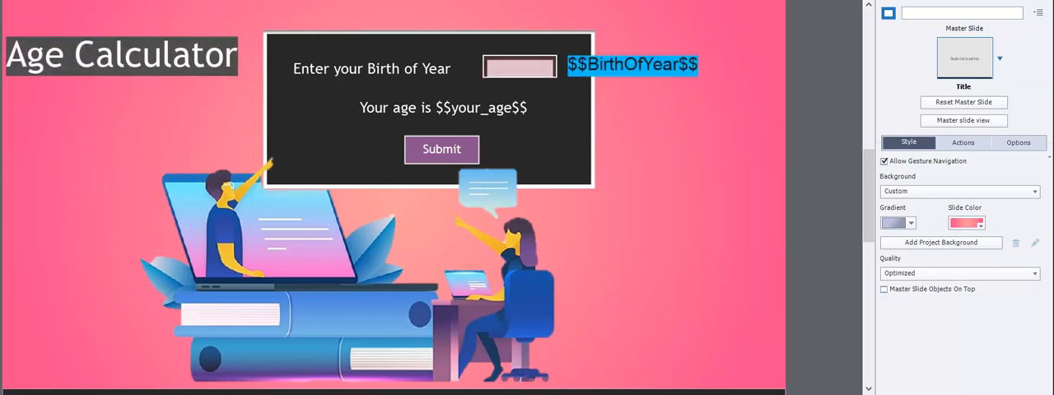
- Close the script window to show the Age Calculator slide on the stage
click(481, 108)
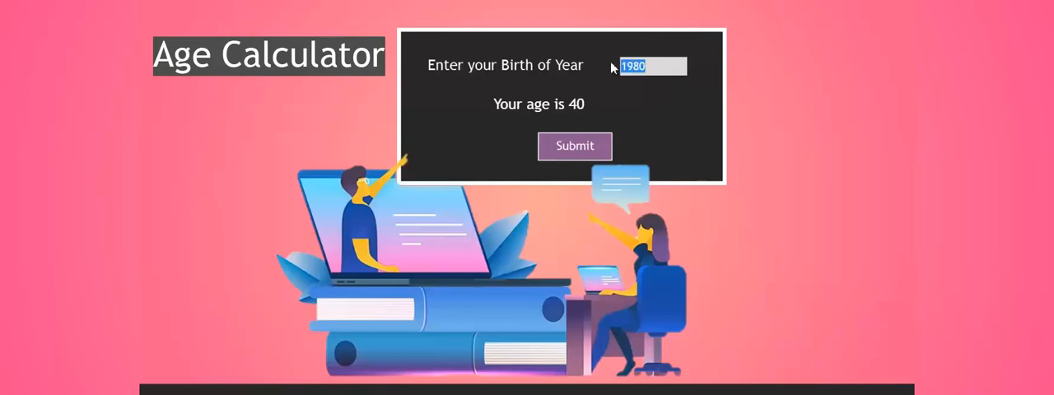
- Enter birth year 1975 and submit to get an age of 45
text(197)
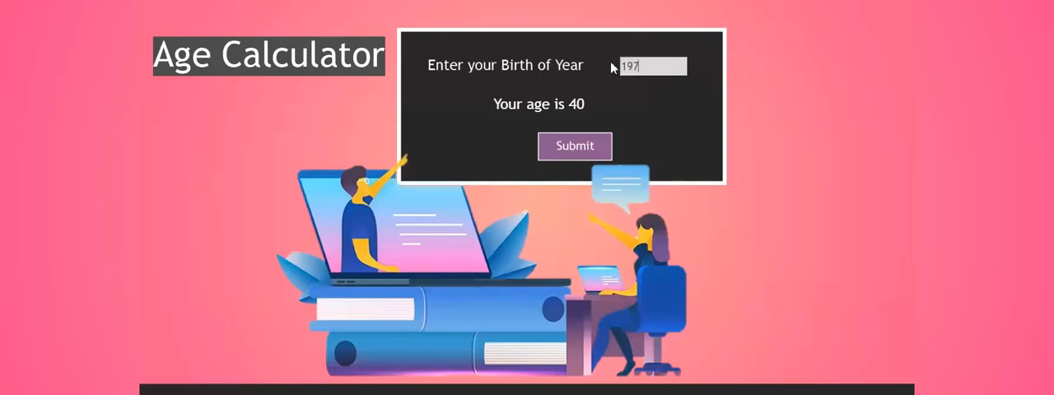
click(575, 145)
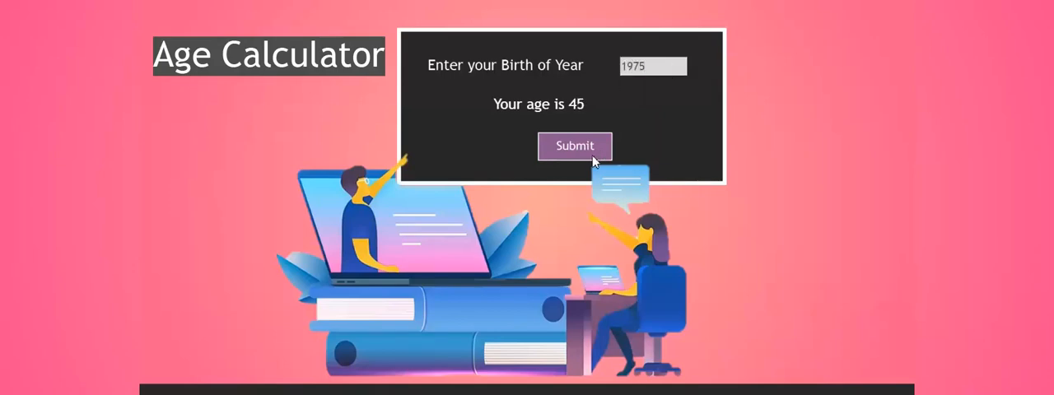